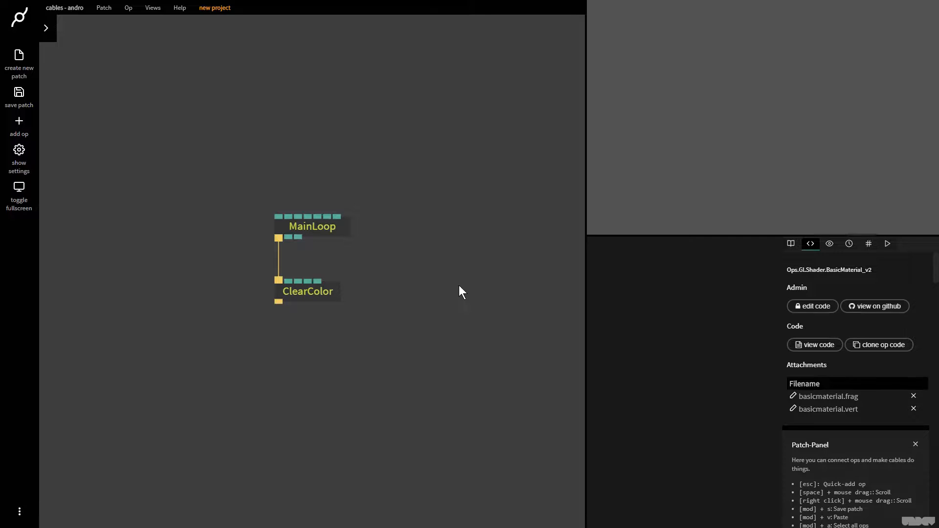
mouse_move(333, 314)
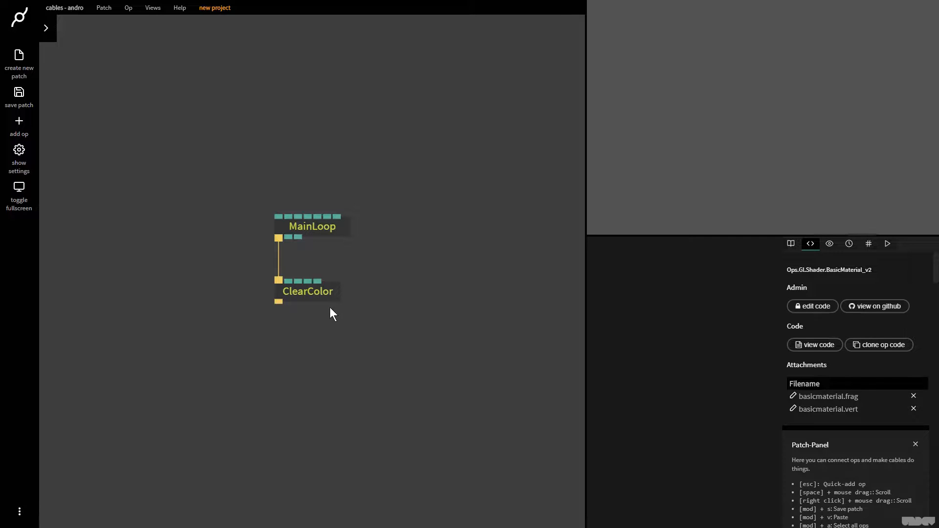
mouse_move(278, 302)
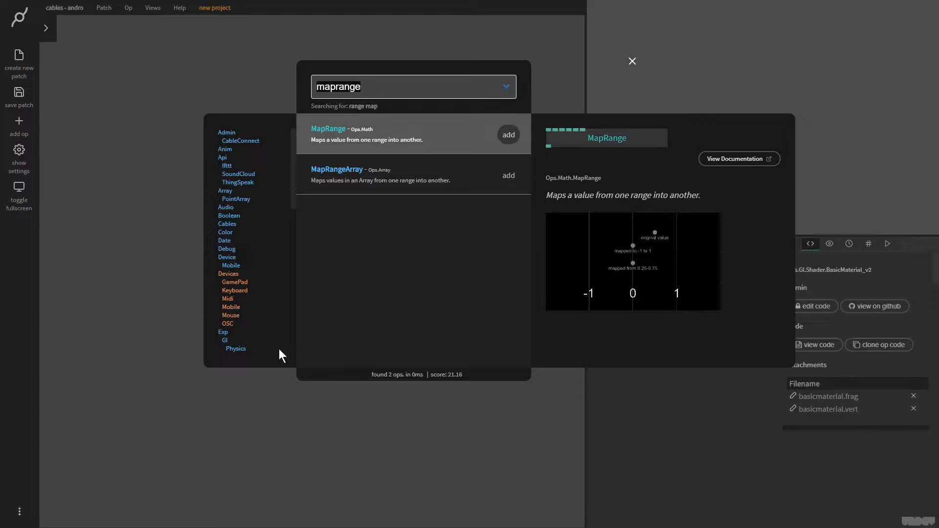
Step: Add a BasicMaterial and a Grid op below ClearColor, with grid spacing 0.5
type("bas")
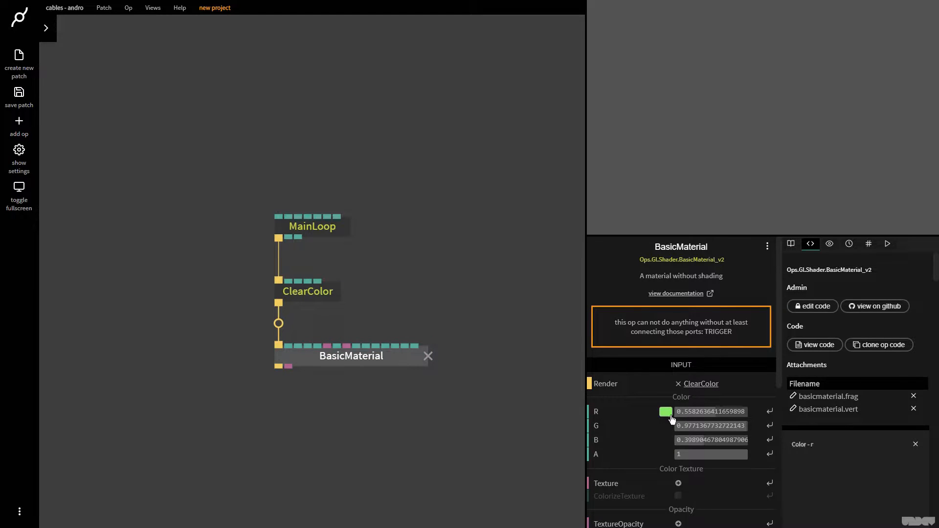
left_click(666, 411)
type("grid")
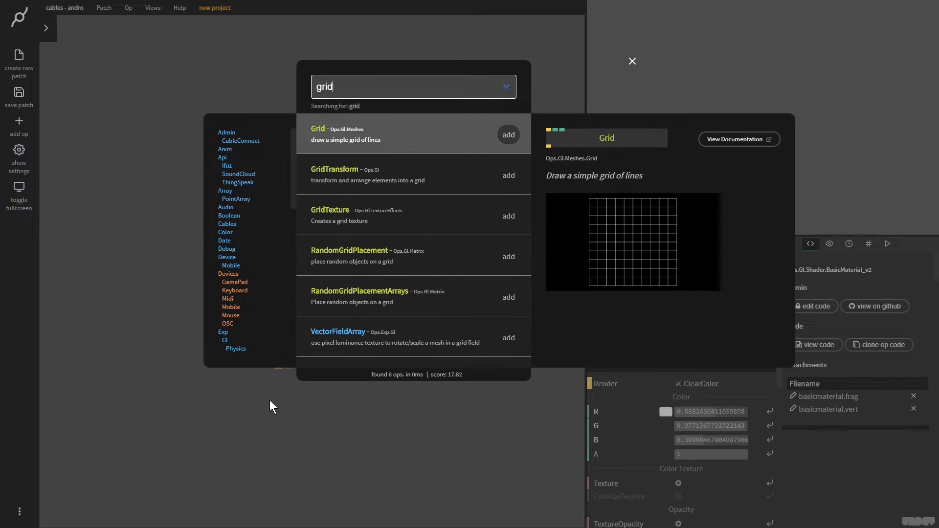
left_click(507, 134)
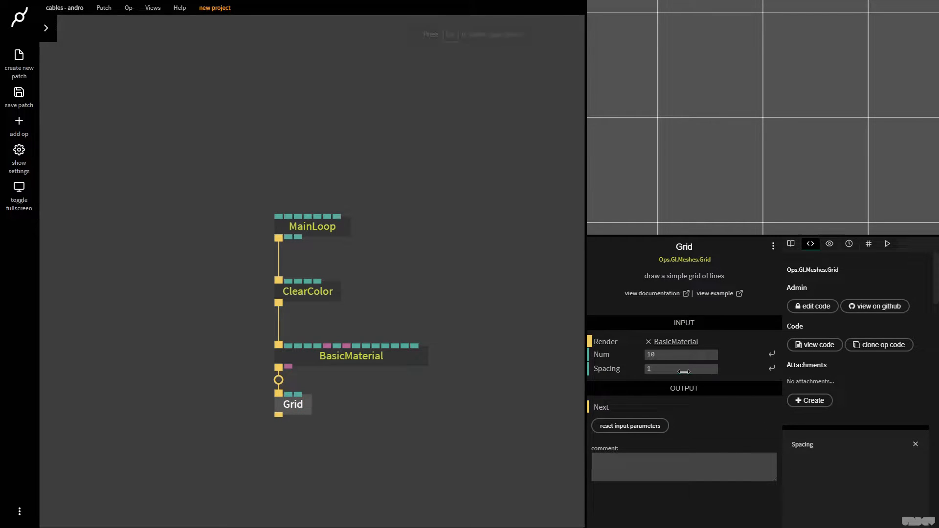
type("0.5")
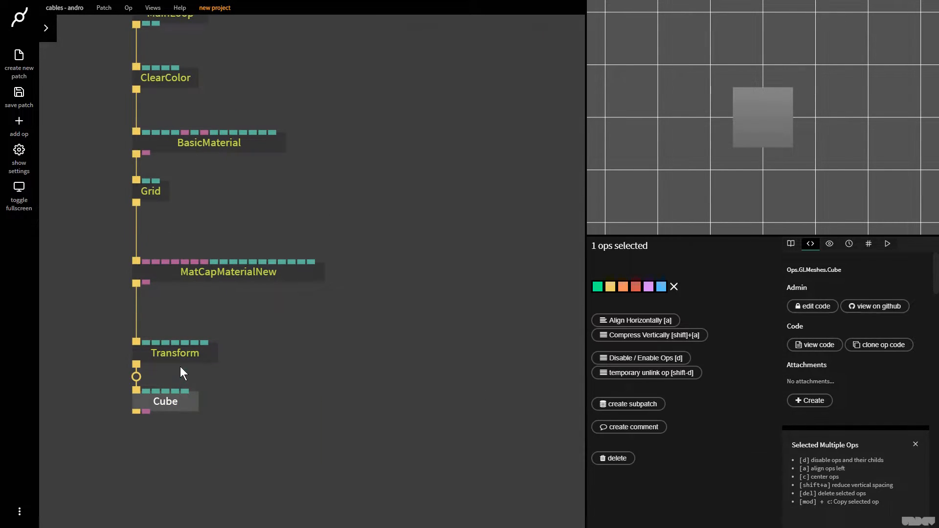
Step: Select the cube branch and set its Transform's Position Y to -0.5
left_click(175, 352)
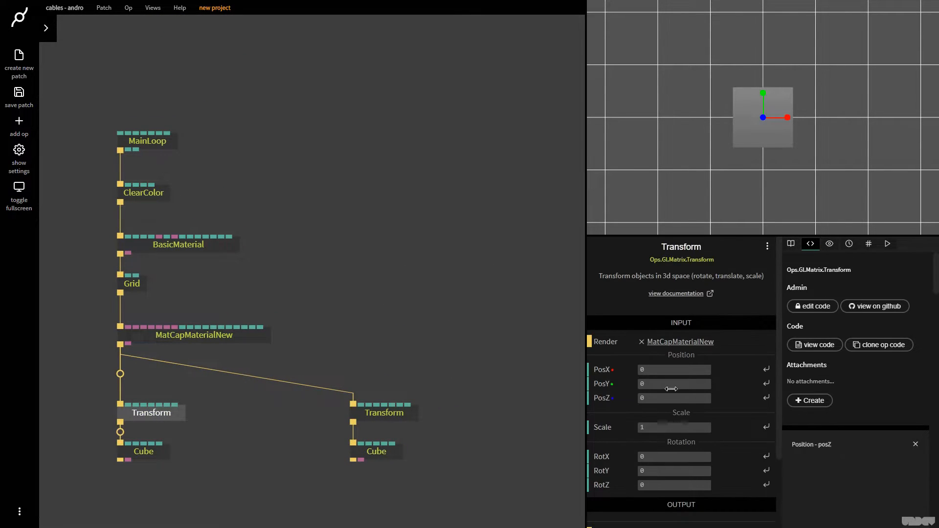
left_click(673, 383)
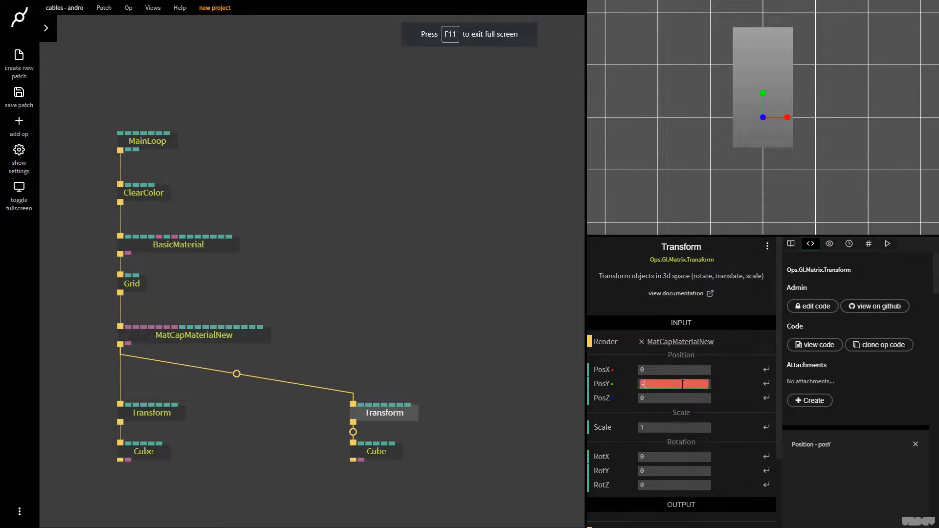
type("-0.5")
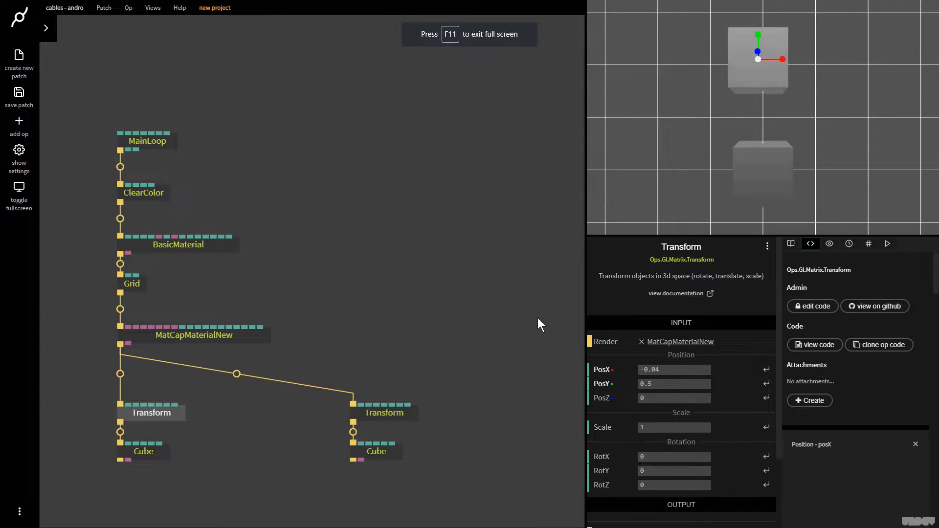
Step: Add a Timer feeding a Modulo op with divisor 1 and wire its result into the Transforms
type("timer")
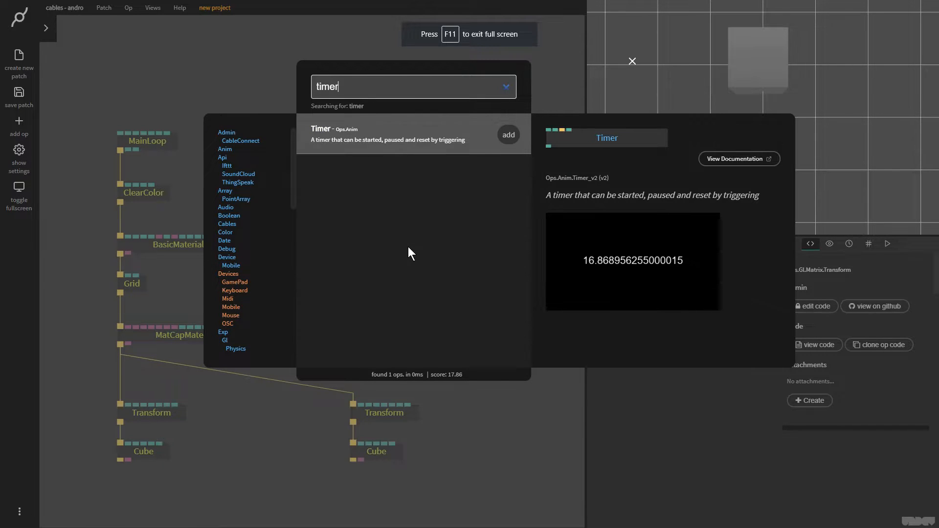
left_click(507, 134)
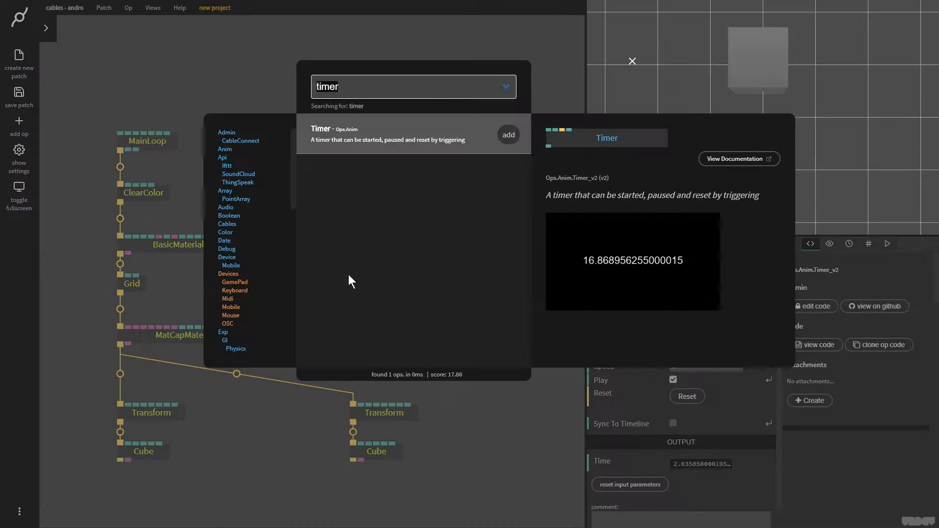
type("modulo")
type("2")
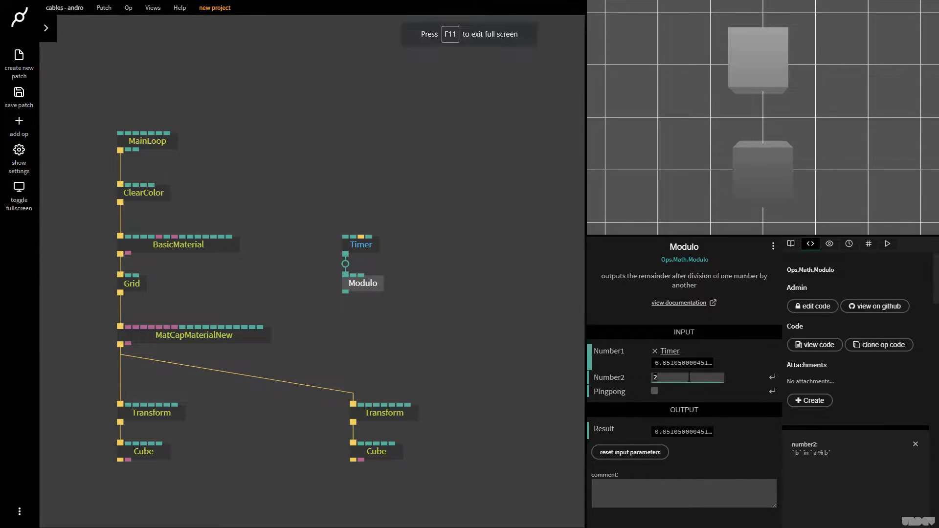
type("1")
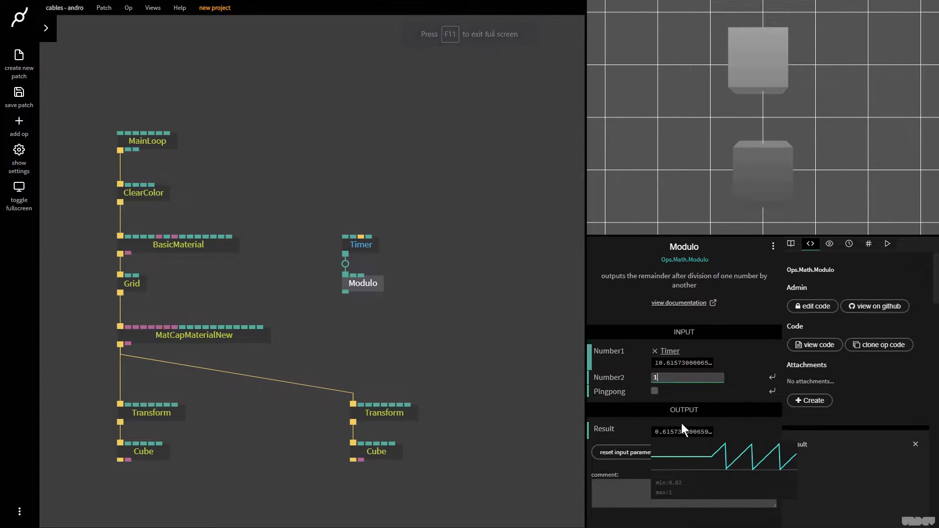
left_click(360, 244)
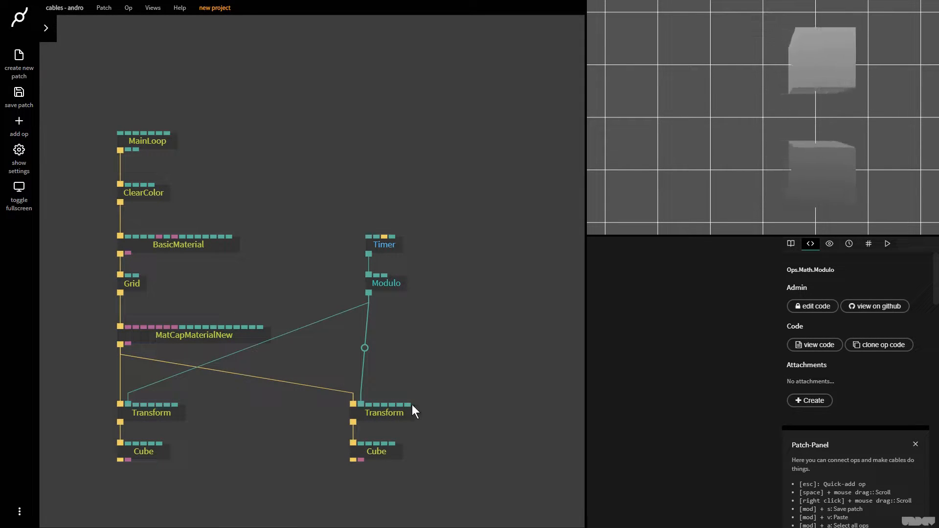
Step: Insert a MapRange between Modulo and the right cube's Transform with New Min 0
left_click(384, 413)
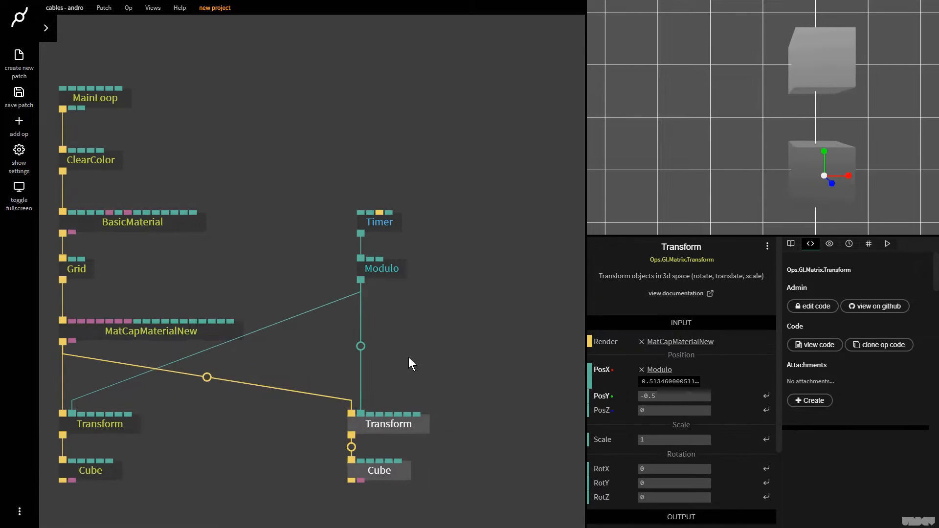
type("m")
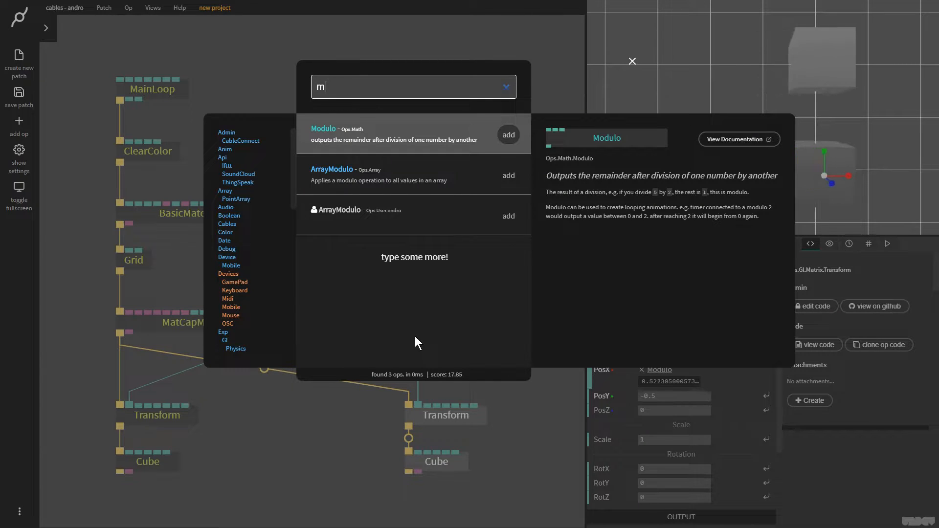
type("apra")
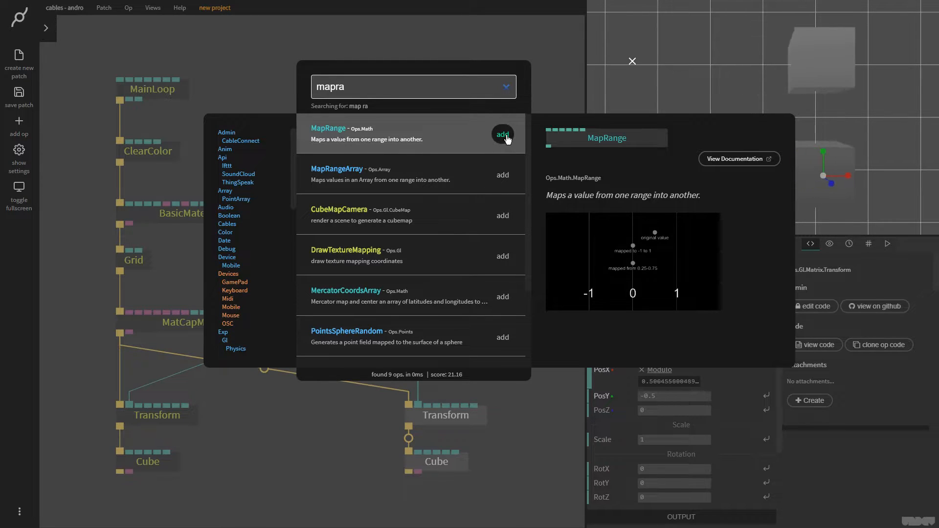
left_click(502, 133)
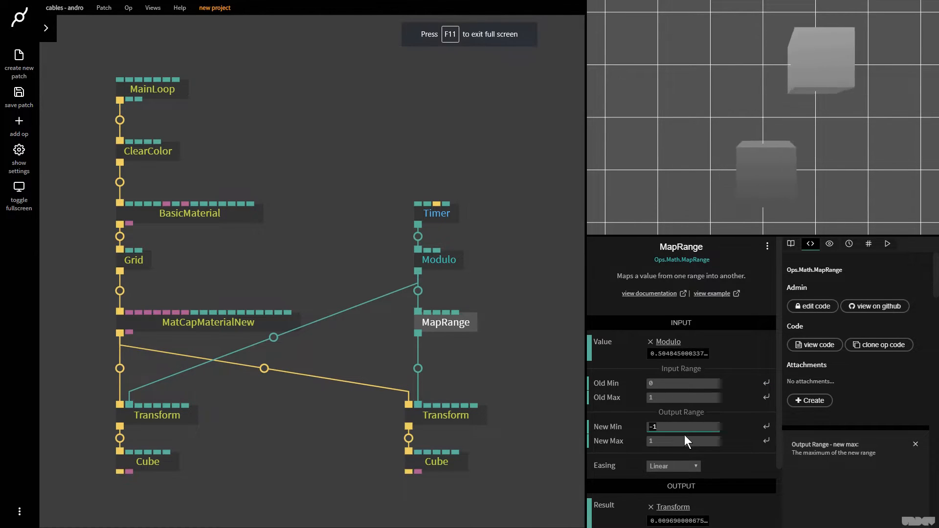
type("0")
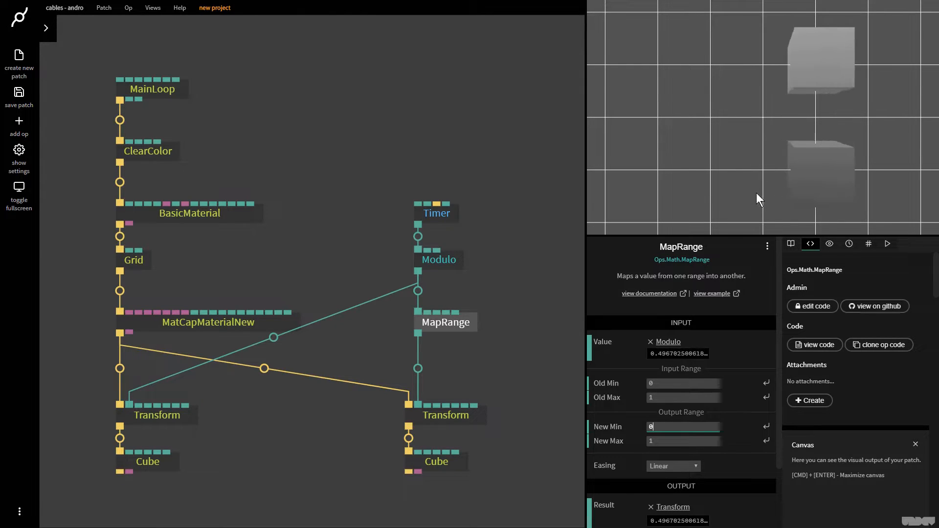
mouse_move(667, 398)
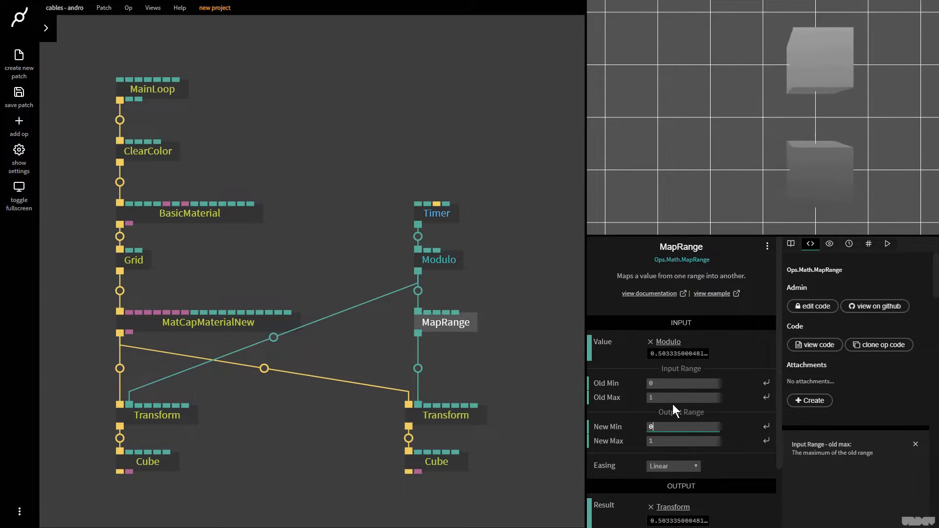
left_click(683, 426)
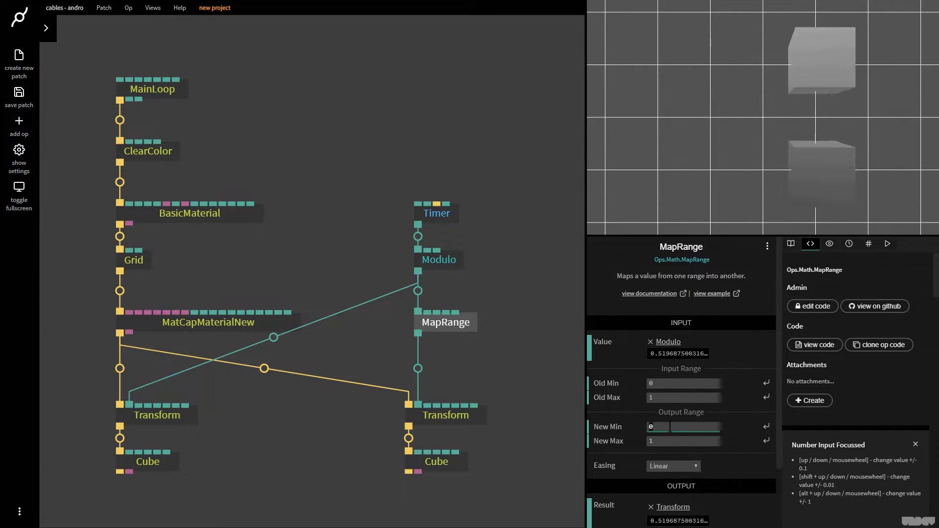
type("-1")
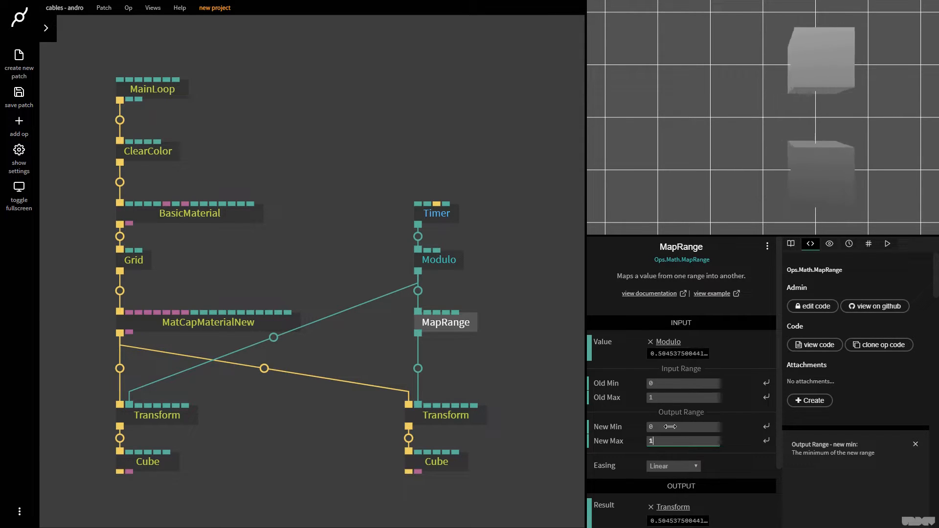
mouse_move(659, 384)
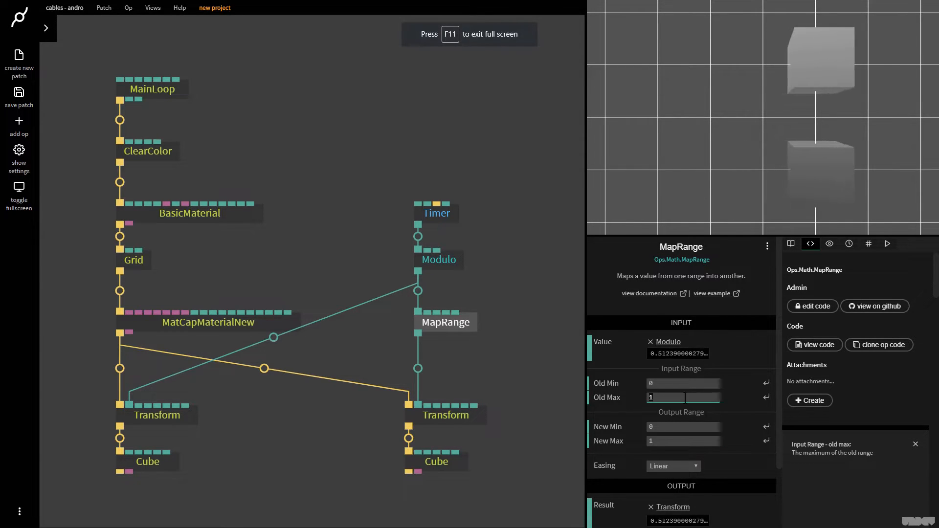
Step: Try MapRange input ranges 0–0.5 and 0.75, then settle back on 0 with a -1 output minimum
type("0")
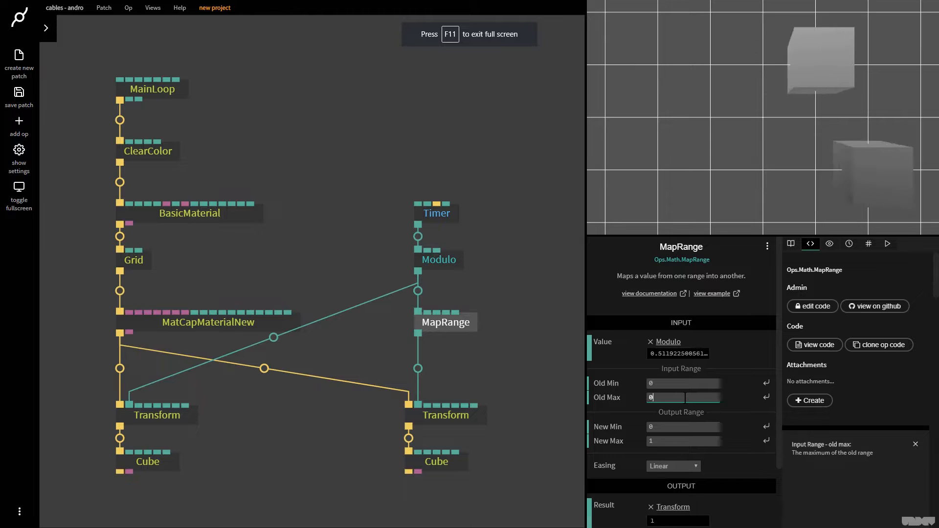
type("0.5")
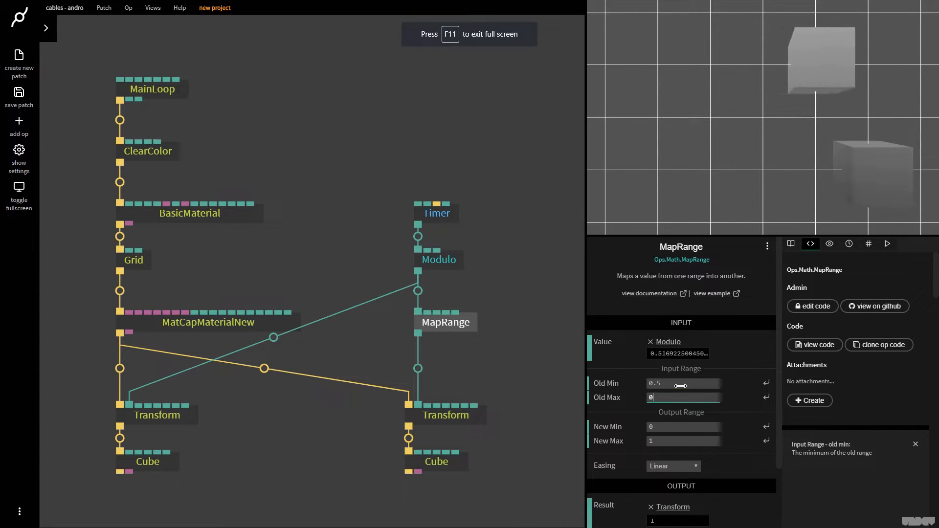
type("0.75")
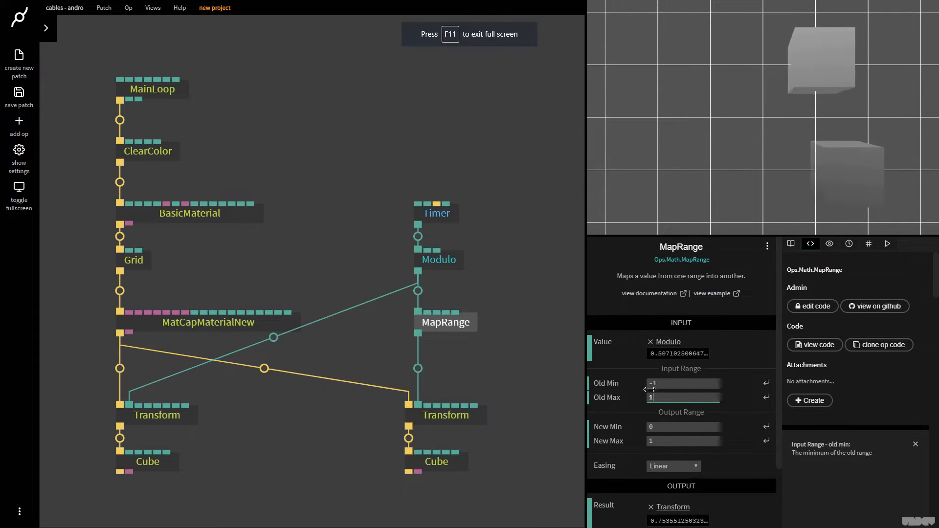
type("0")
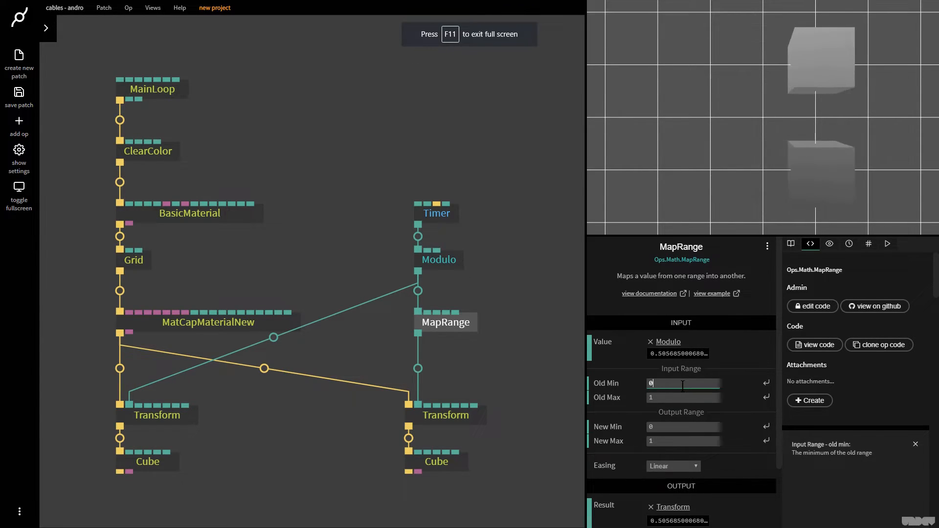
type("-1")
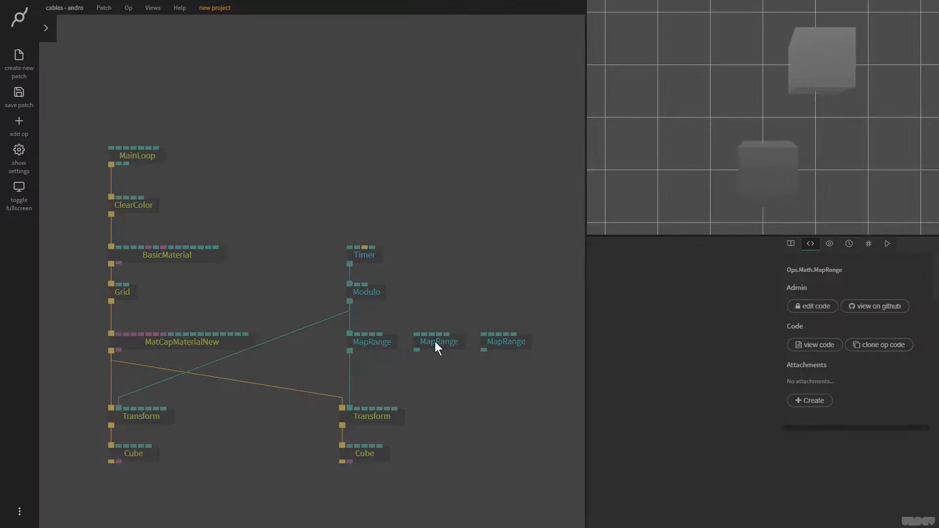
Step: Place the duplicated MapRange ops and wire the second from Modulo into the lower Transform
left_click(437, 341)
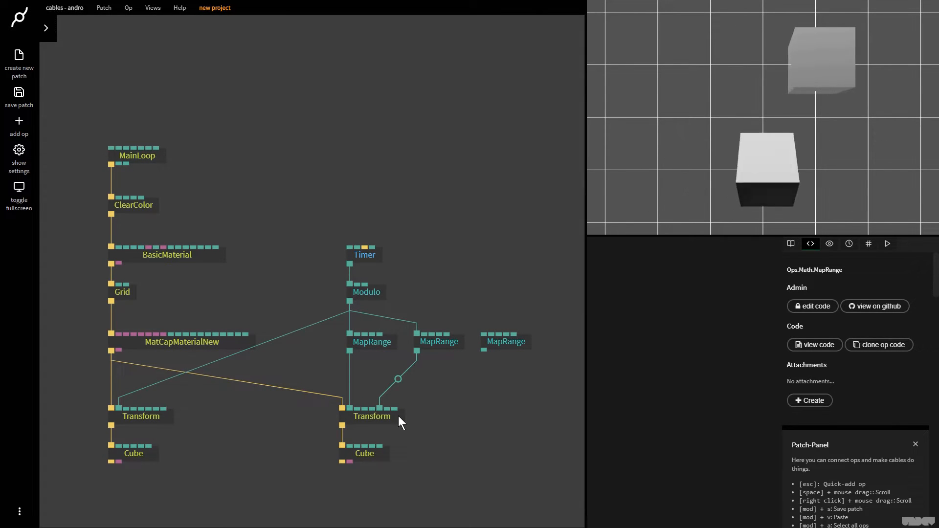
mouse_move(409, 414)
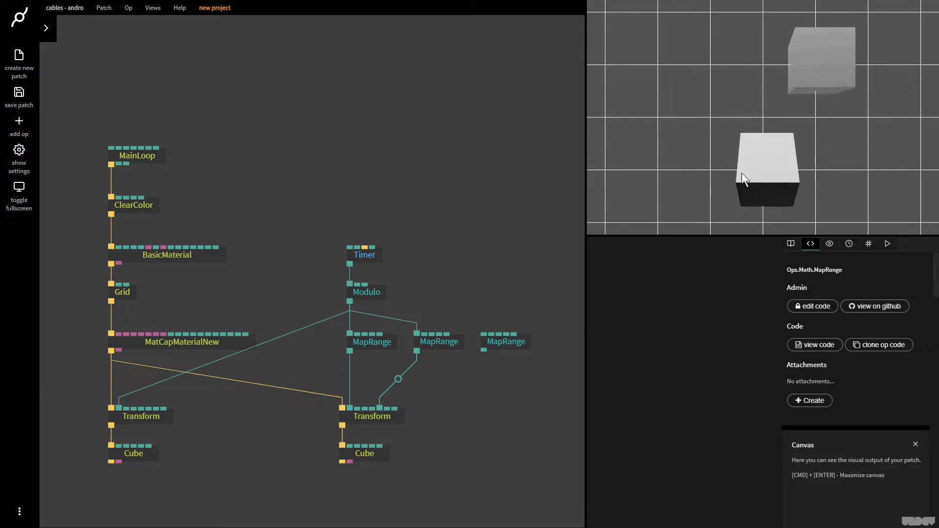
left_click(438, 342)
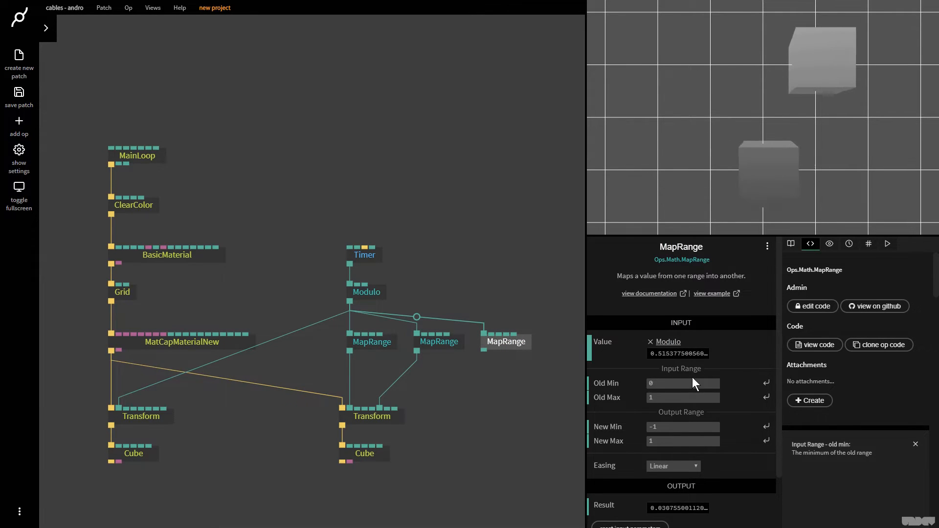
Step: Map 0–0.5 and 0.5–1 onto 0–90 in the second and third MapRanges
left_click(683, 384)
type(".5")
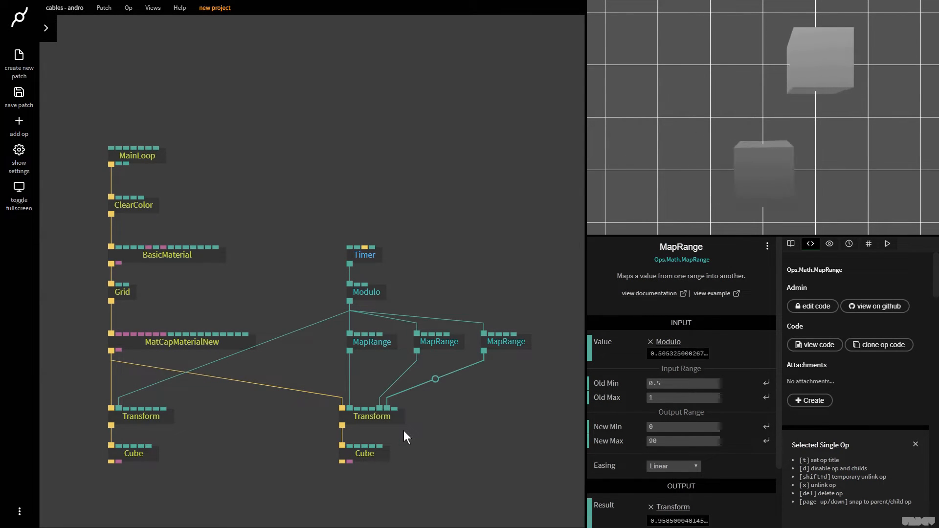
left_click(438, 342)
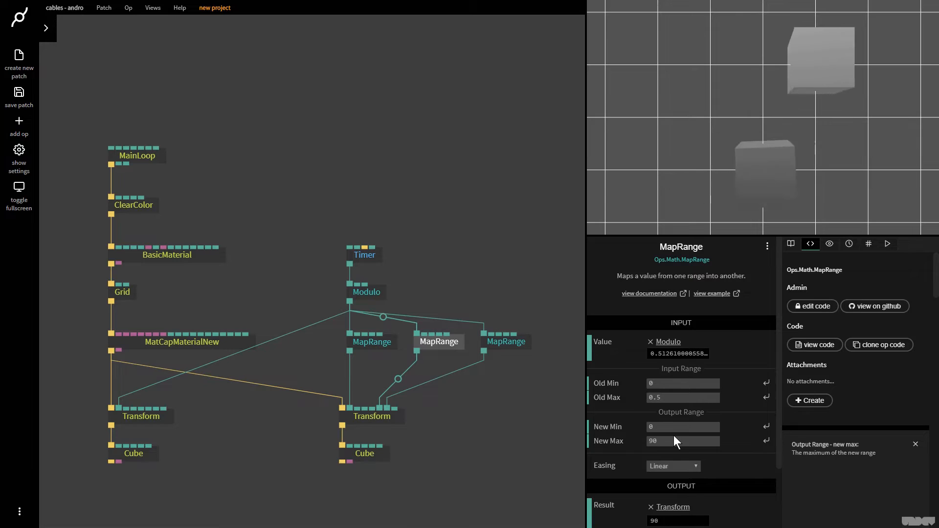
mouse_move(622, 389)
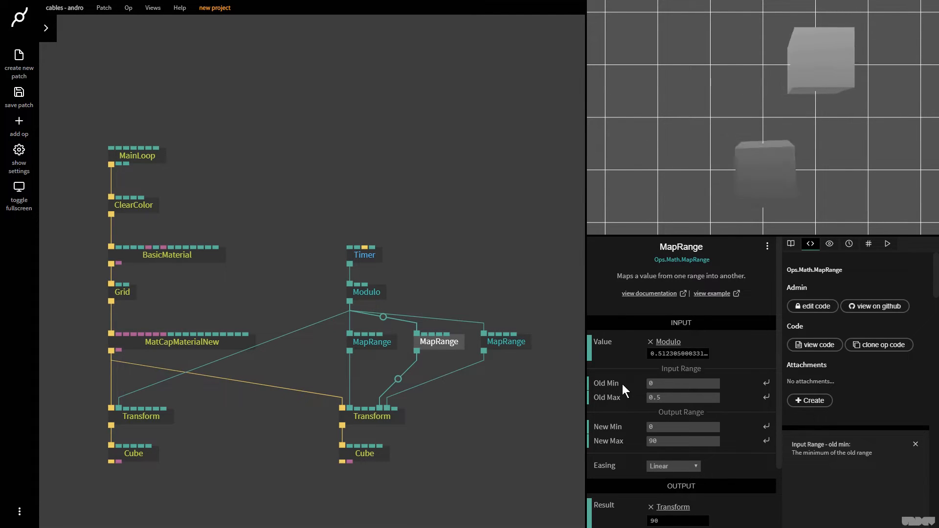
left_click(505, 342)
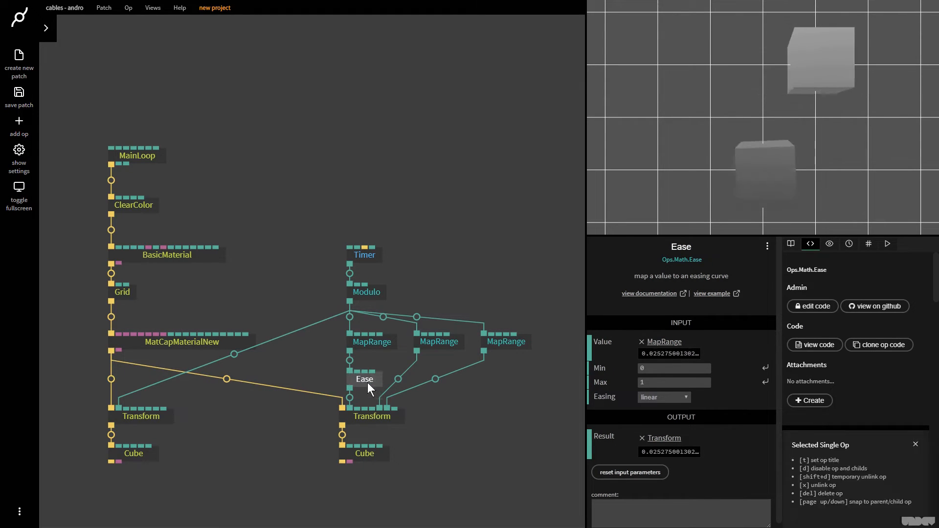
Step: Set the inserted Ease op's minimum to -1
left_click(370, 342)
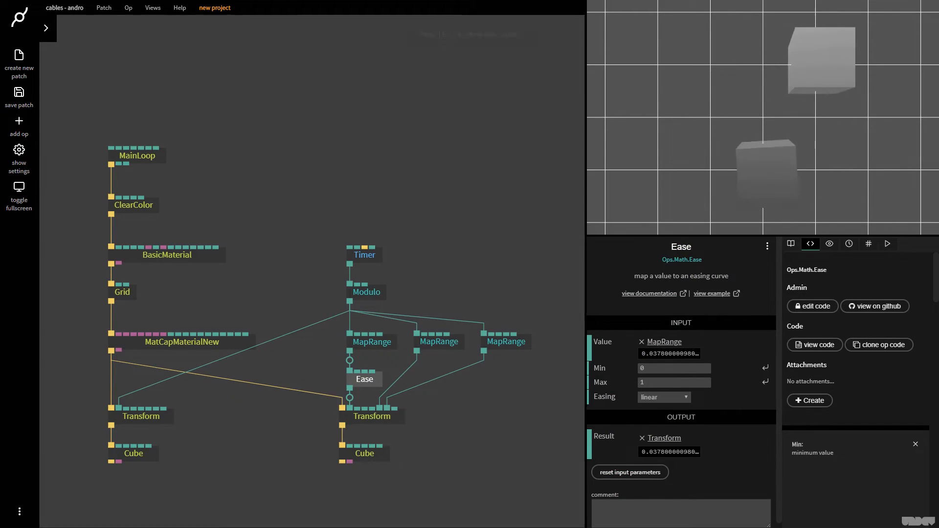
type("-1")
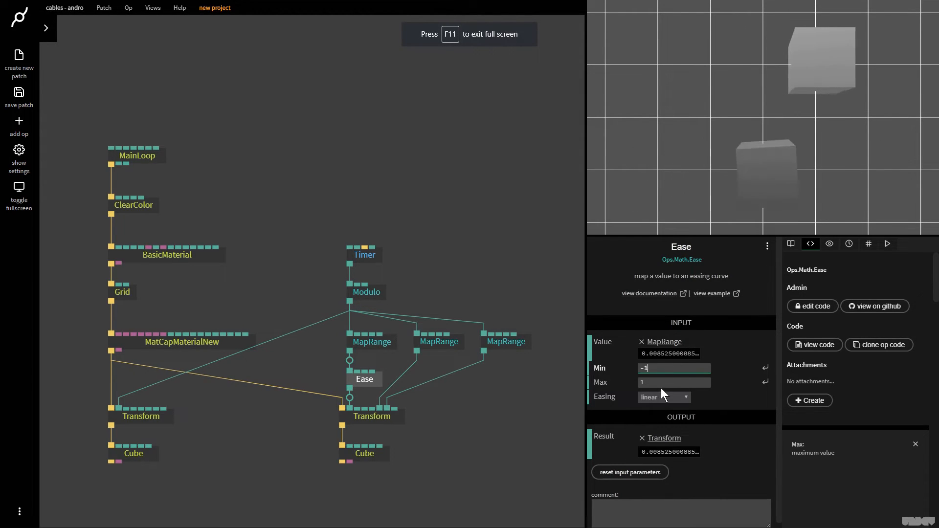
left_click(664, 397)
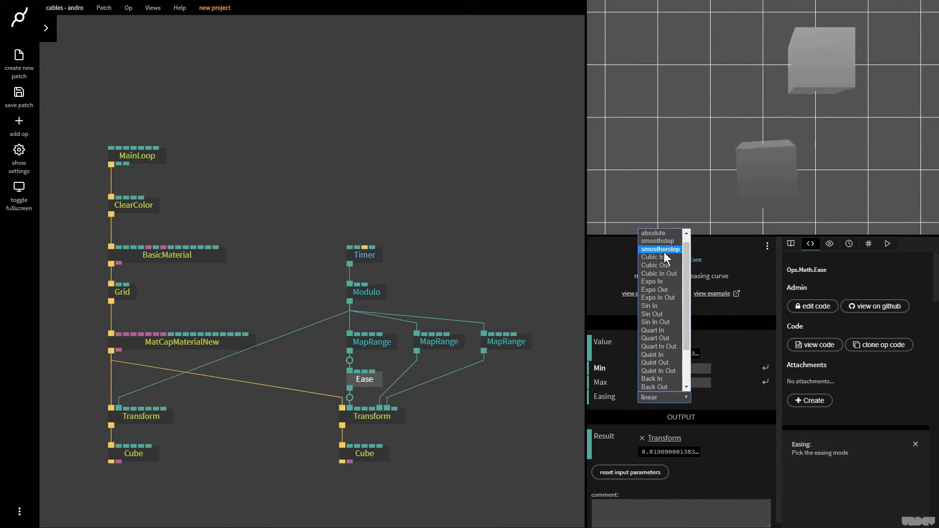
Step: Try smootherstep, Quint In Out and another curve in the Ease op's Easing dropdown
left_click(661, 249)
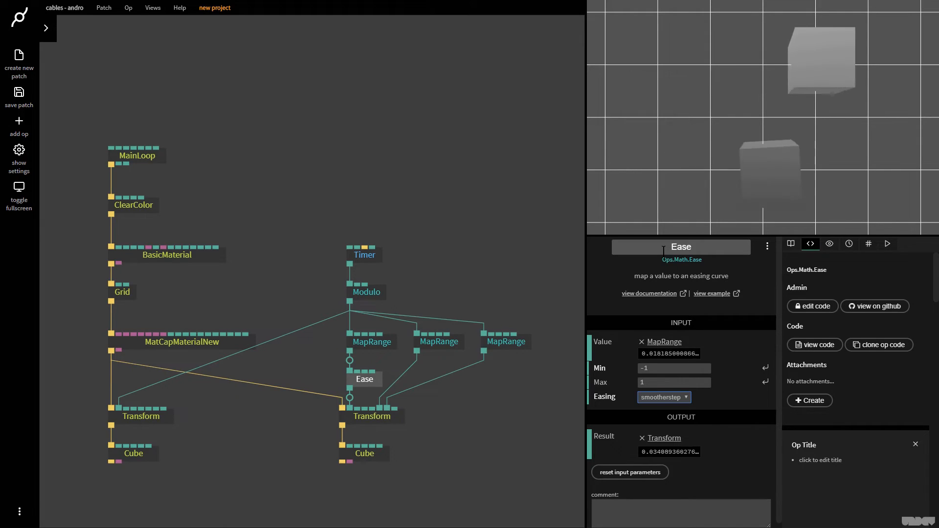
left_click(664, 397)
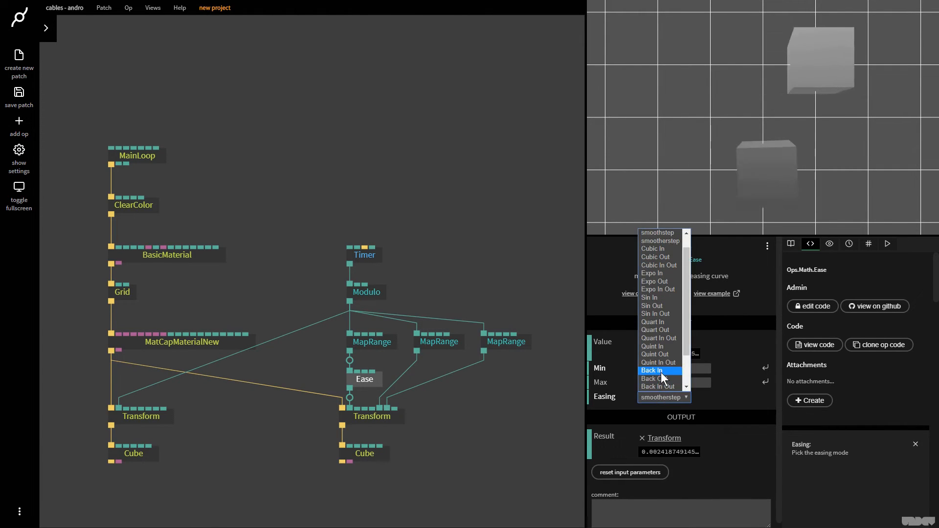
left_click(655, 362)
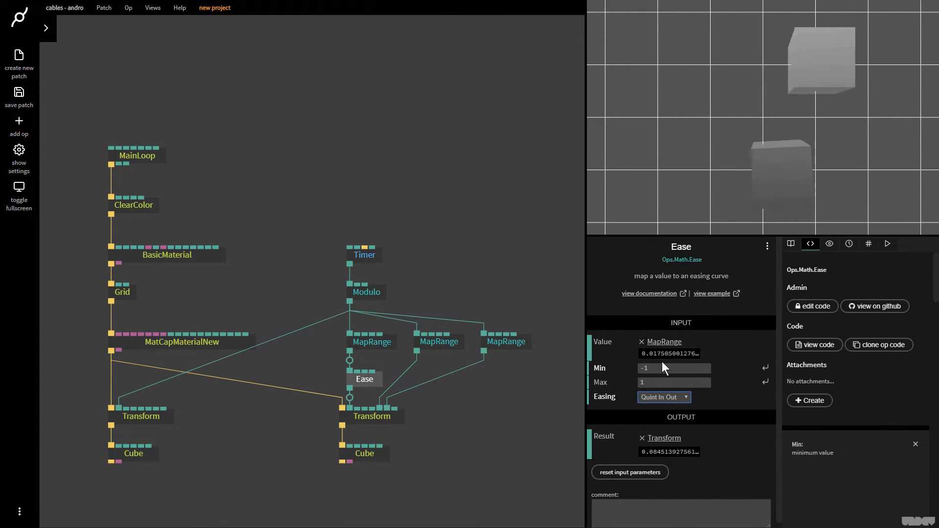
left_click(662, 397)
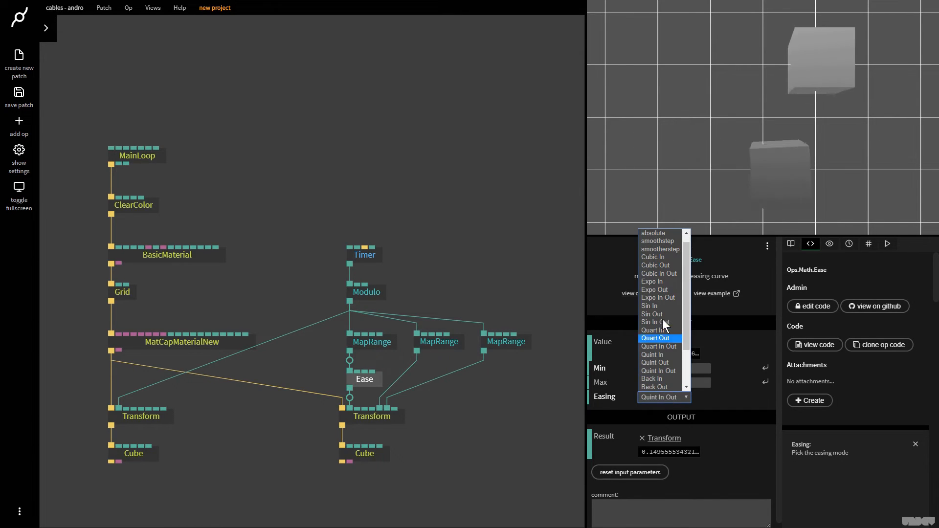
left_click(657, 241)
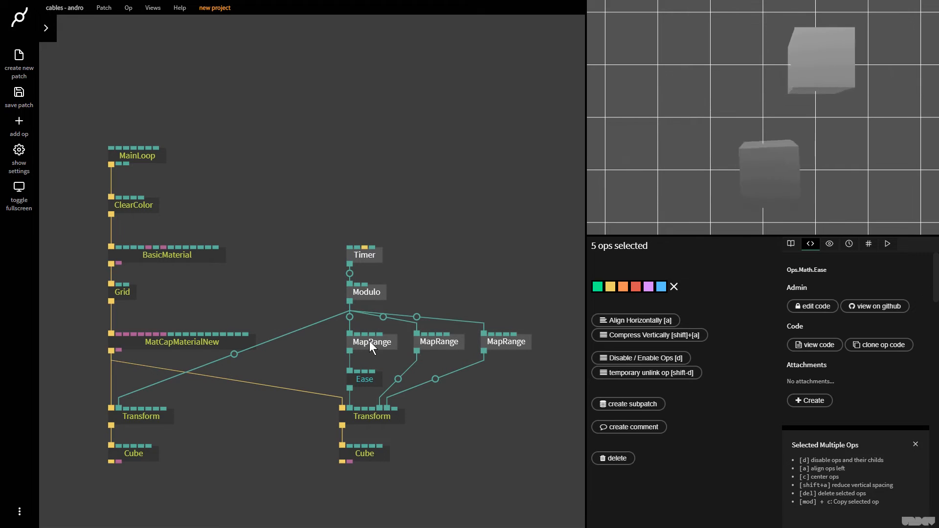
Step: Give the second MapRange an Ease op with Max 90 and an eased curve
left_click(363, 379)
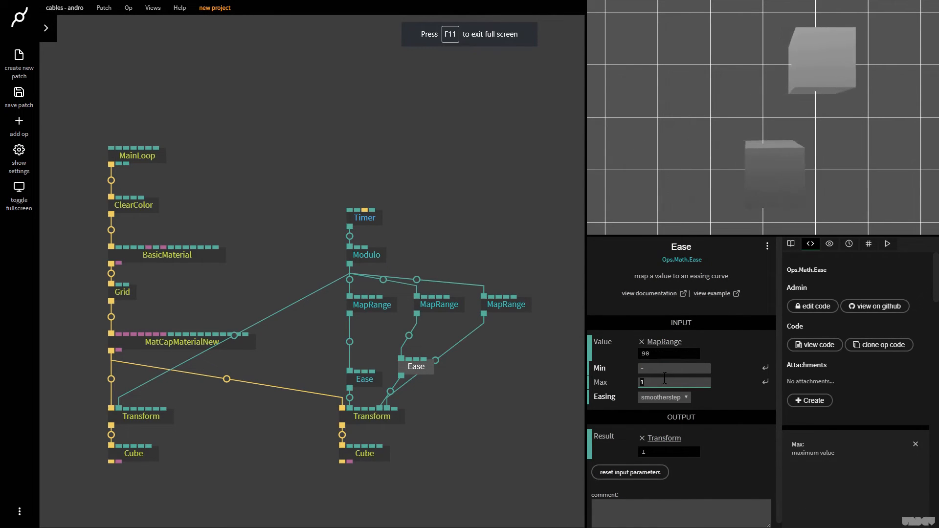
type("90")
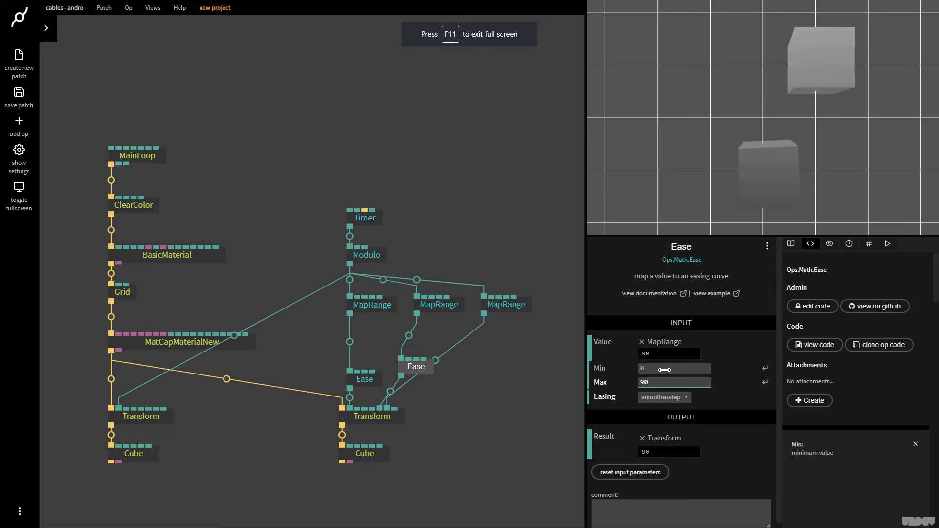
left_click(664, 398)
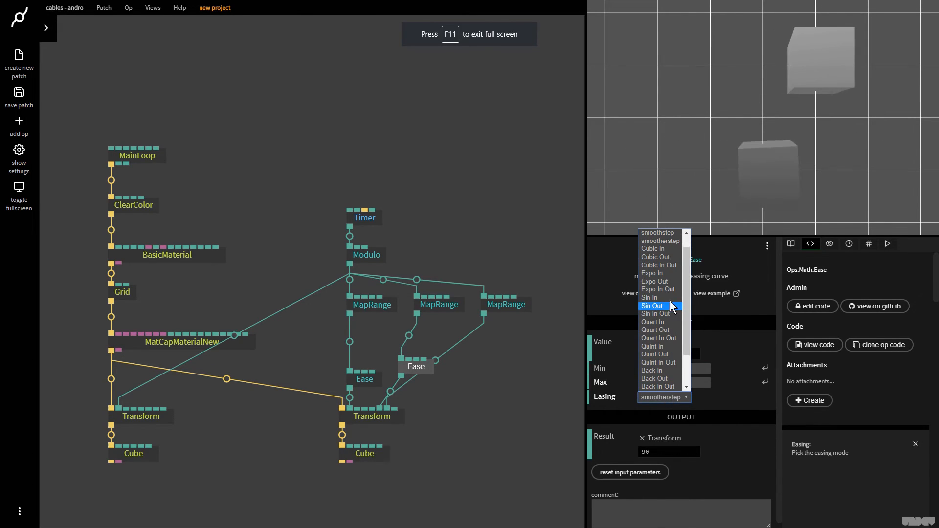
left_click(659, 265)
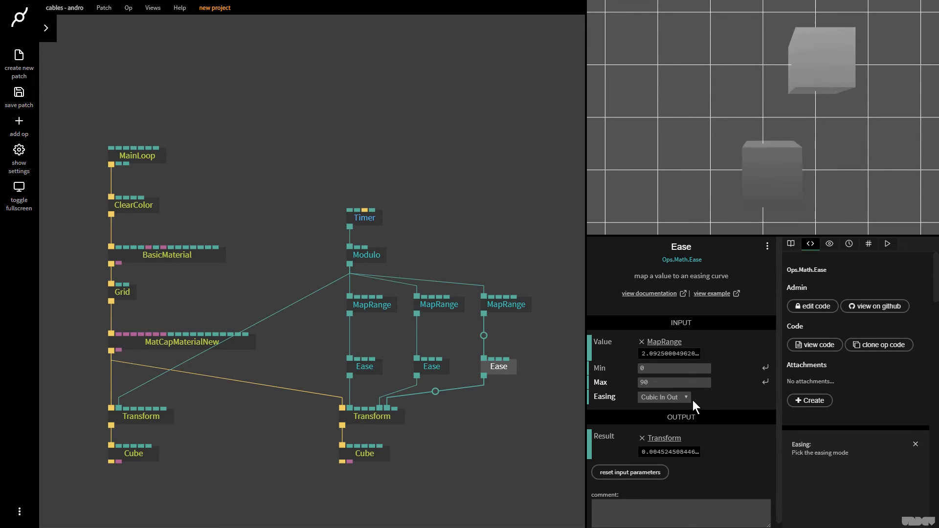
Step: Set the third Ease op's curve to smootherstep
left_click(663, 397)
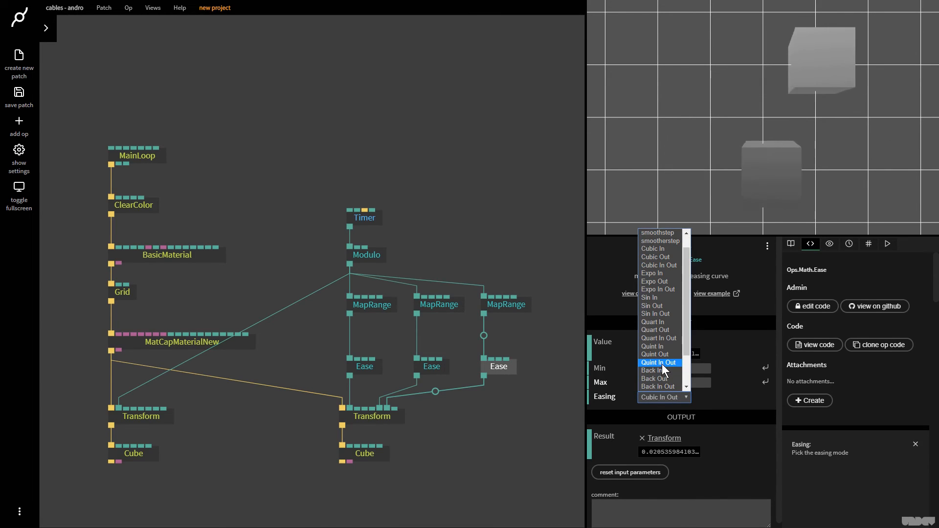
left_click(659, 241)
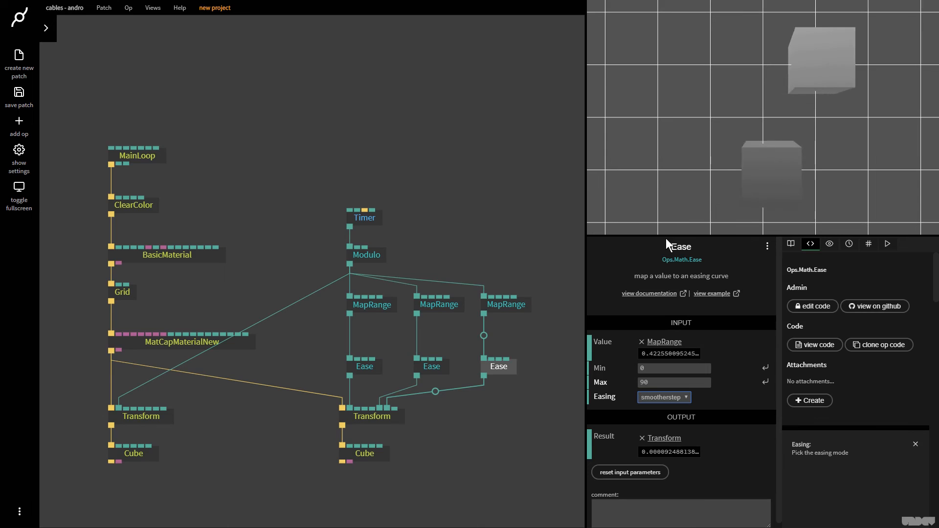